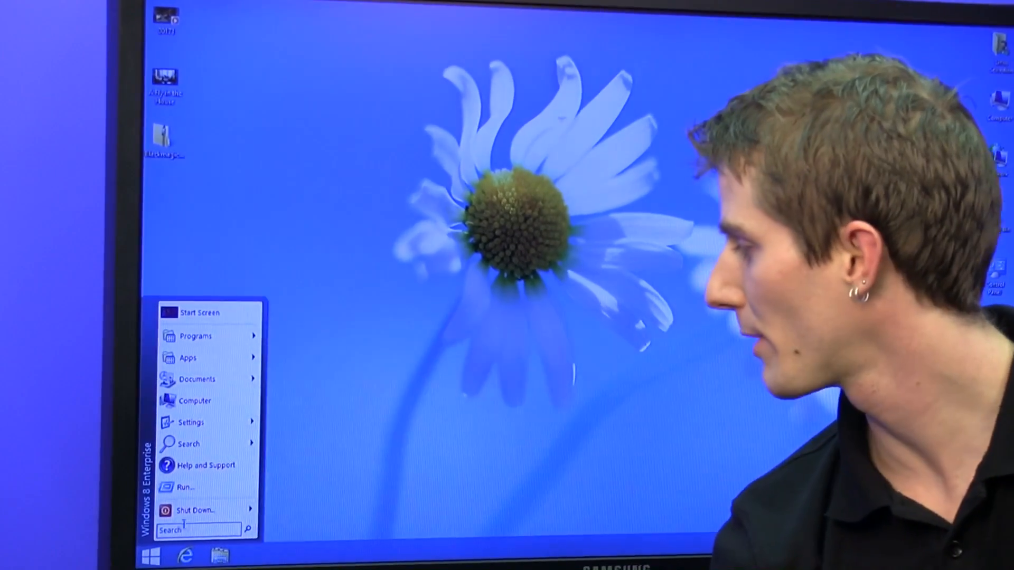
Switch the Start menu to the two-column Windows XP style via the Start button's Settings
{"action": "right_click", "coordinate": [180, 557]}
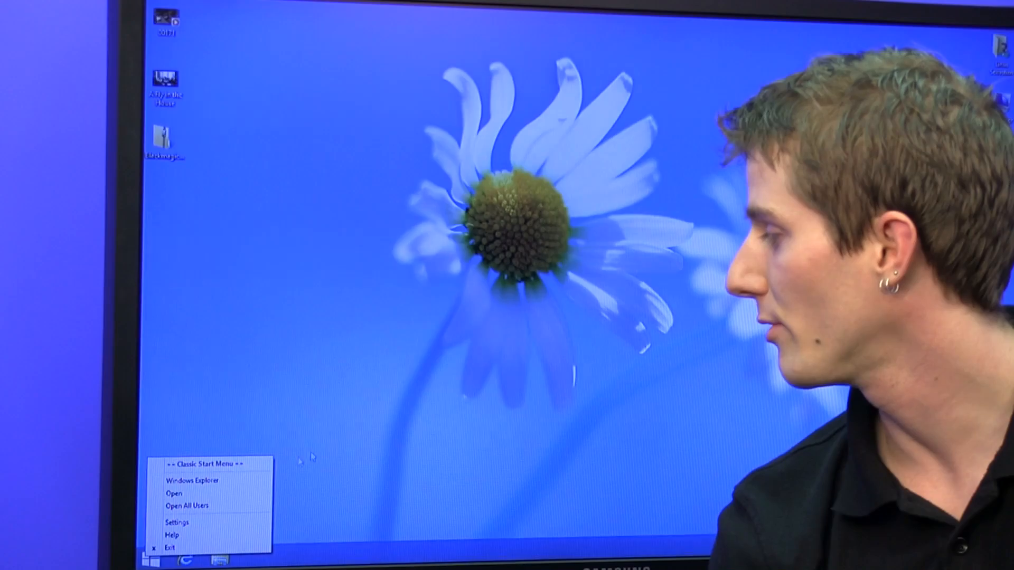
{"action": "left_click", "coordinate": [177, 522]}
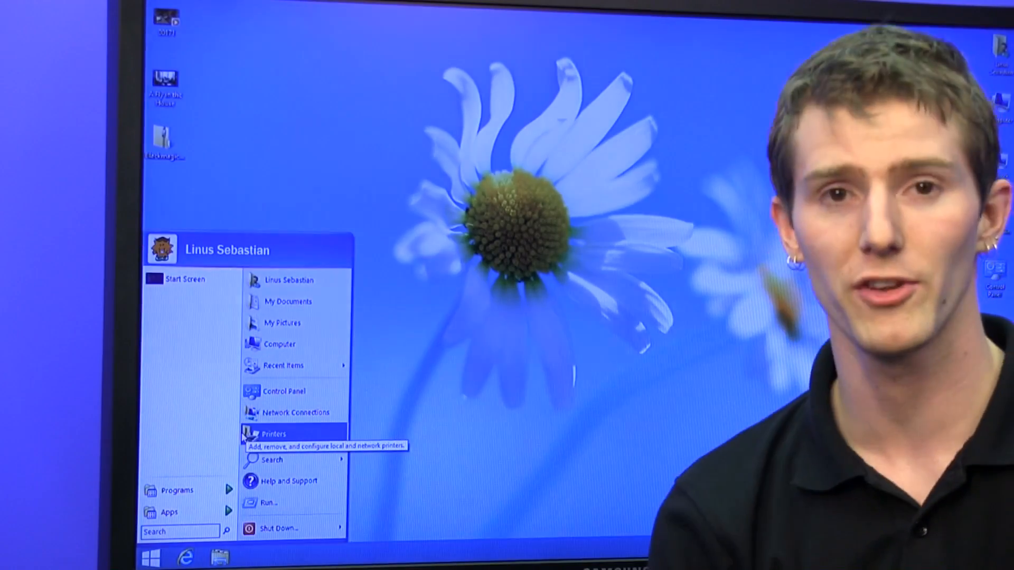
{"action": "right_click", "coordinate": [151, 558]}
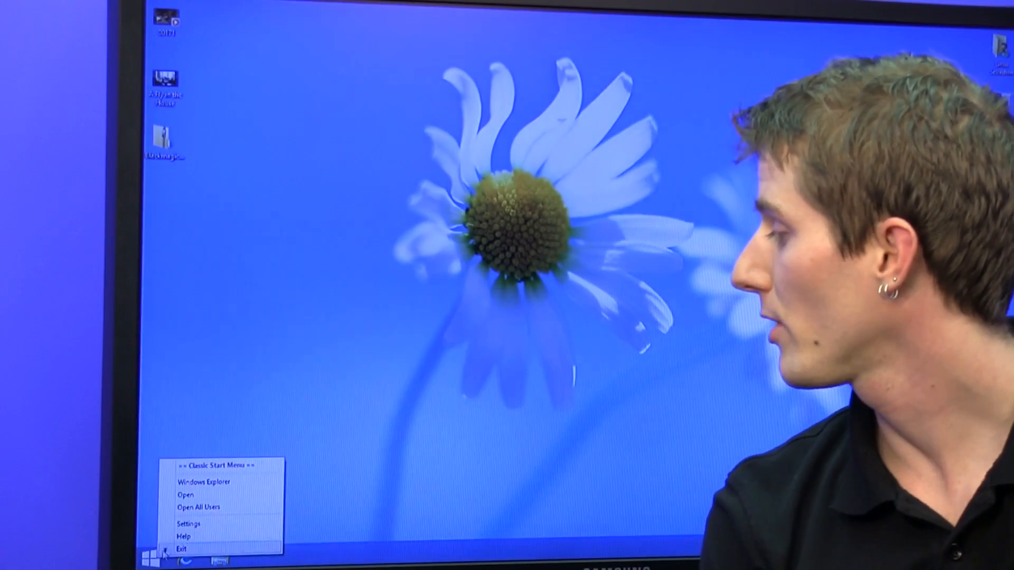
Switch to the Windows Vista/Windows 7 style, accept the reset, and view the Apps submenu
{"action": "left_click", "coordinate": [188, 524]}
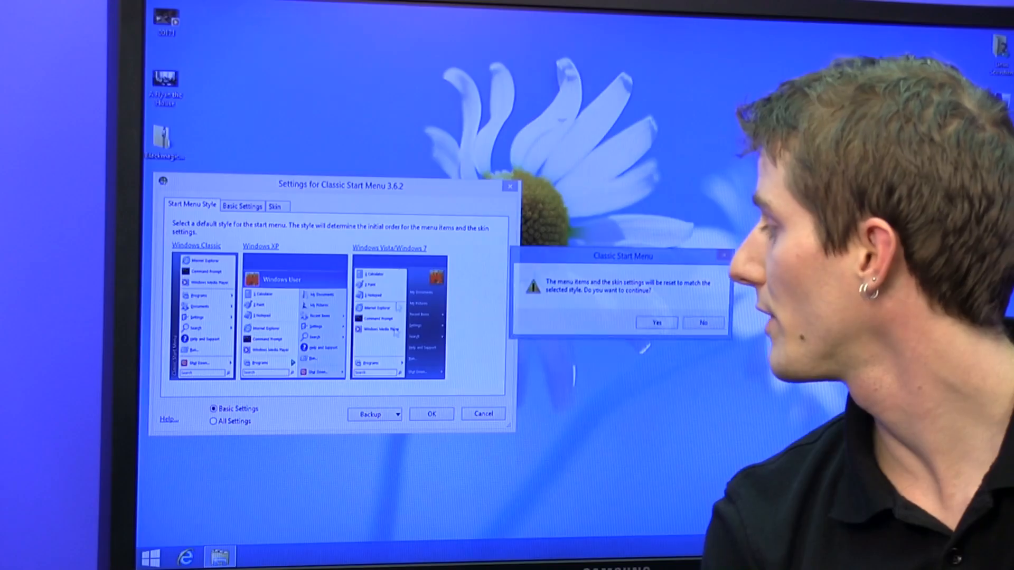
{"action": "left_click", "coordinate": [655, 322]}
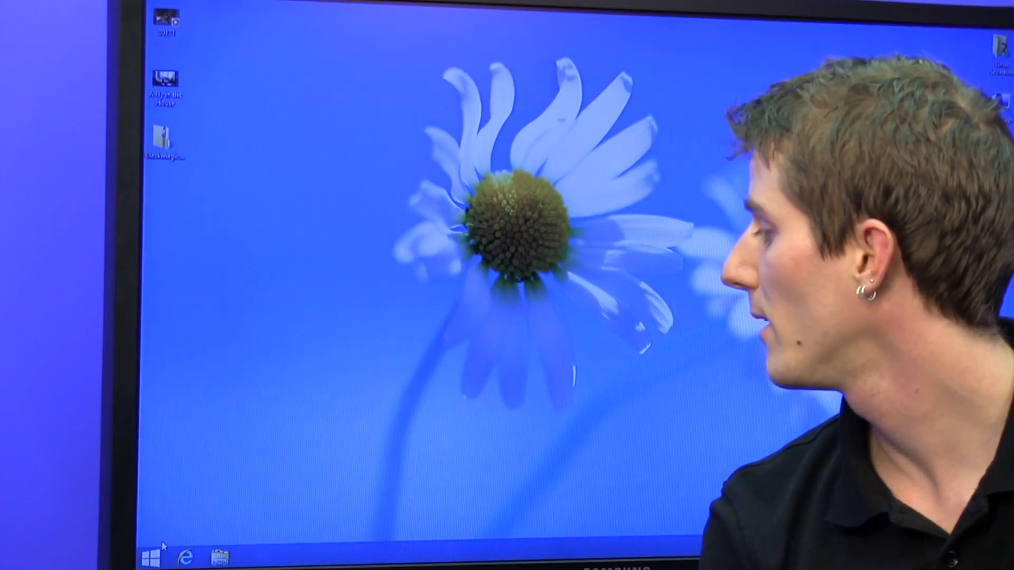
{"action": "left_click", "coordinate": [149, 558]}
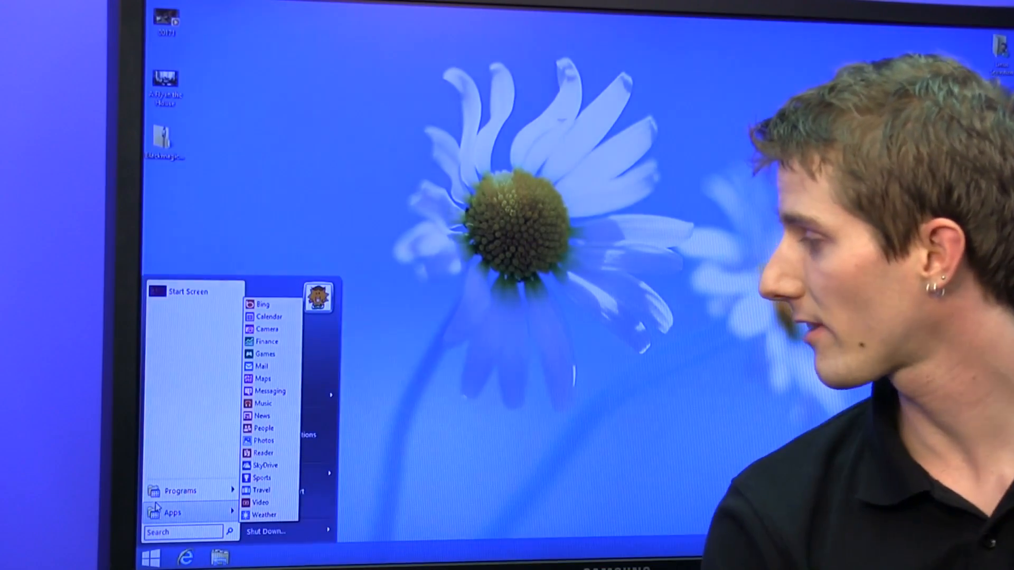
{"action": "left_click", "coordinate": [180, 491]}
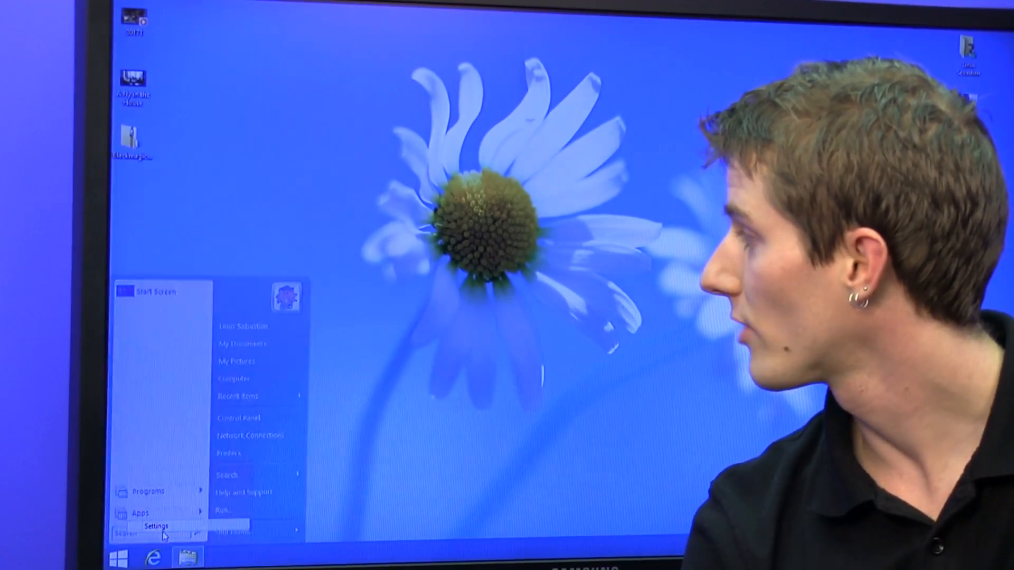
In Basic Settings, set 'Windows Key opens' to Start Menu in Desktop and Start Screen in Metro
{"action": "left_click", "coordinate": [157, 526]}
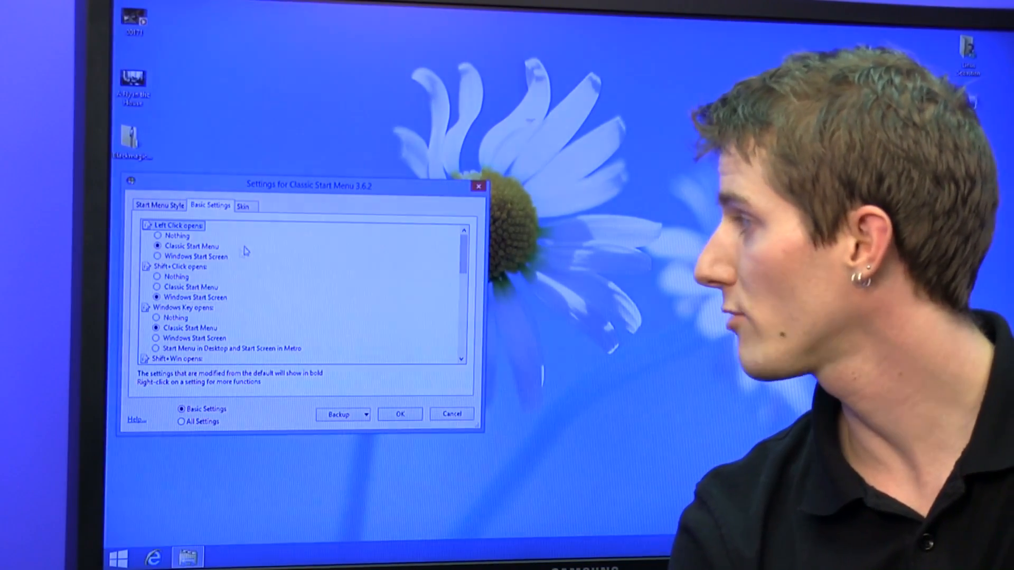
{"action": "scroll", "scroll_direction": "down", "scroll_amount": 3}
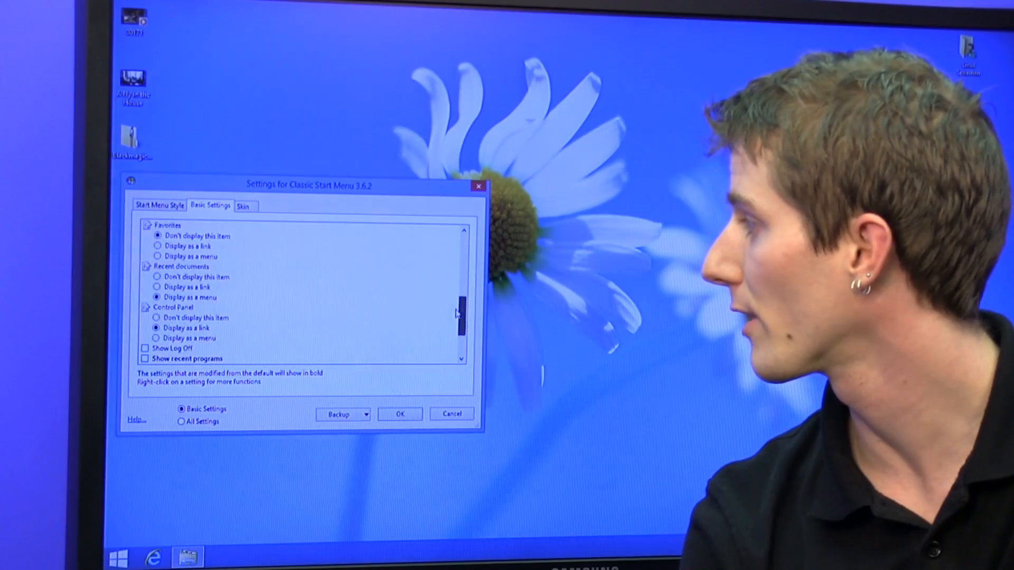
{"action": "scroll", "scroll_direction": "down", "scroll_amount": 3}
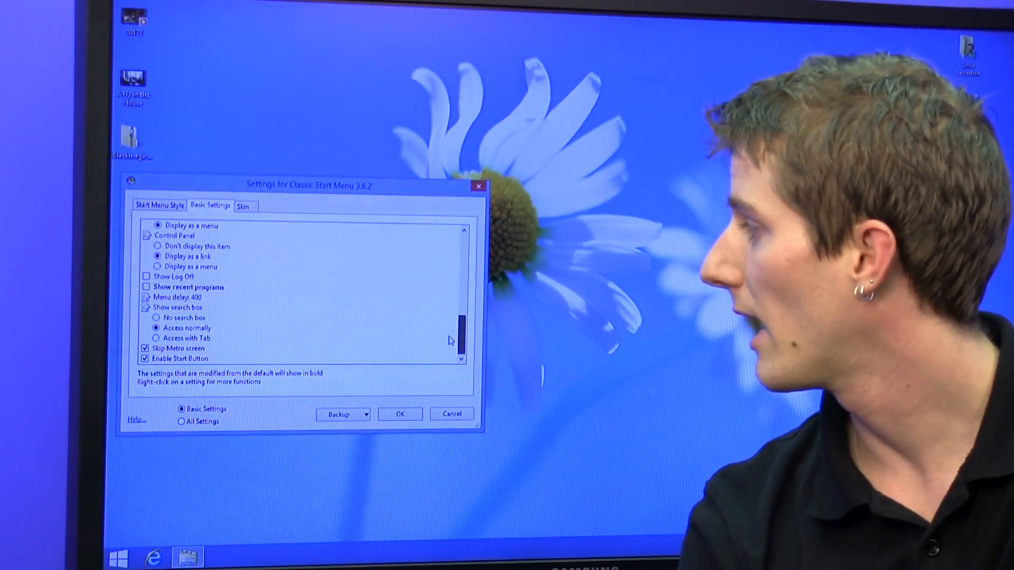
{"action": "scroll", "scroll_direction": "up", "scroll_amount": 3}
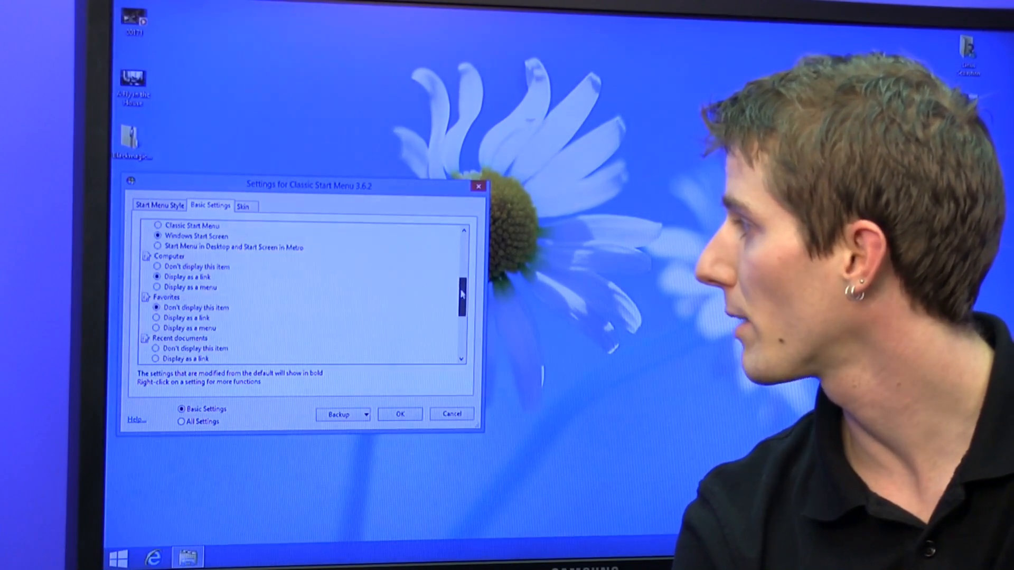
{"action": "scroll", "scroll_direction": "down", "scroll_amount": 3}
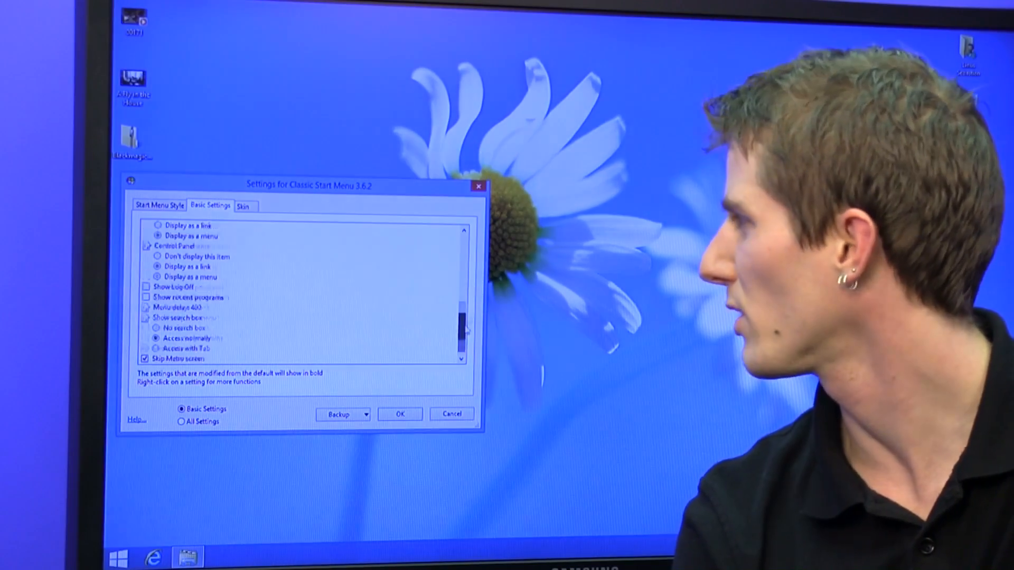
{"action": "scroll", "scroll_direction": "up", "scroll_amount": 3}
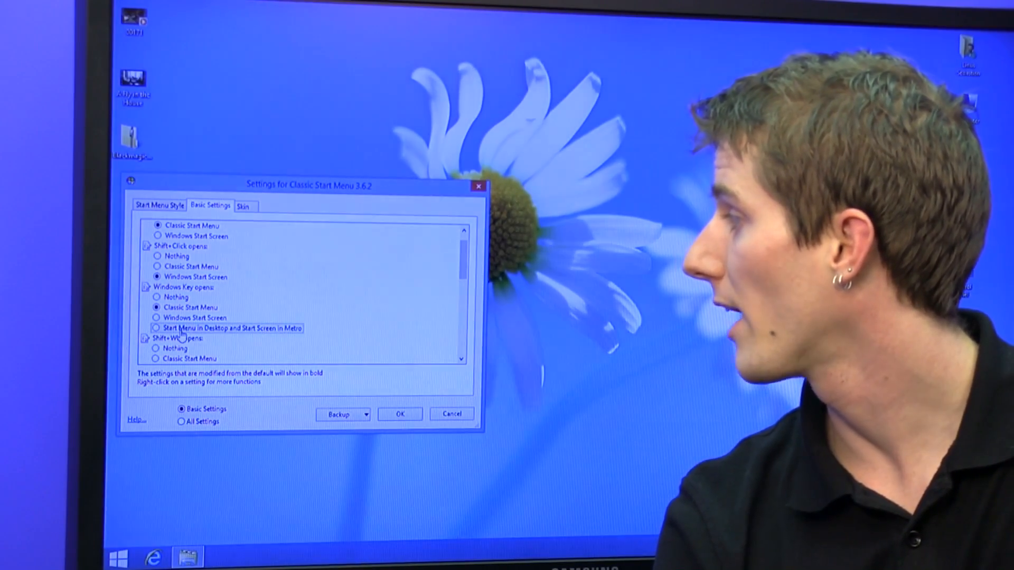
{"action": "mouse_move", "coordinate": [229, 327]}
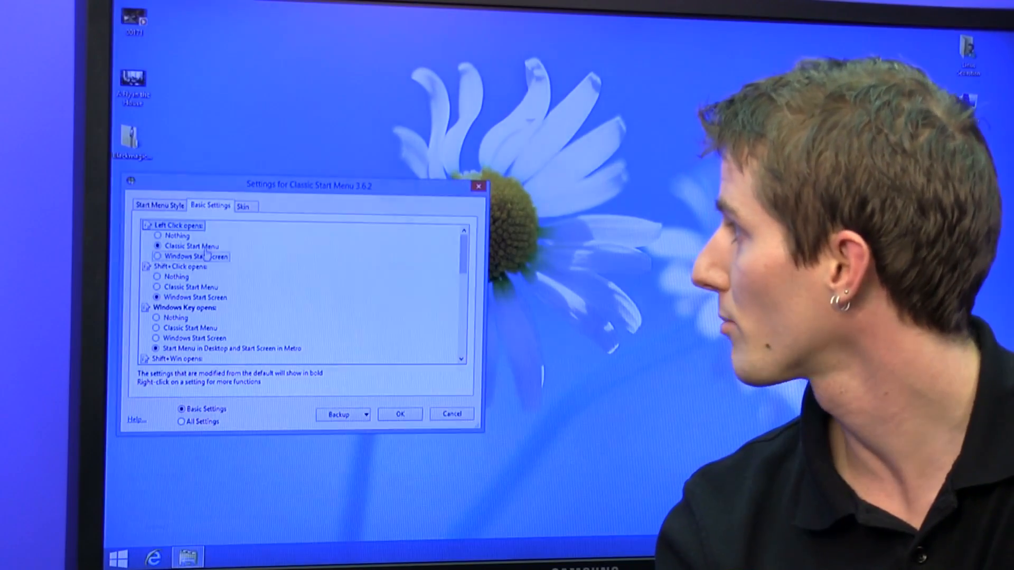
{"action": "left_click", "coordinate": [160, 206]}
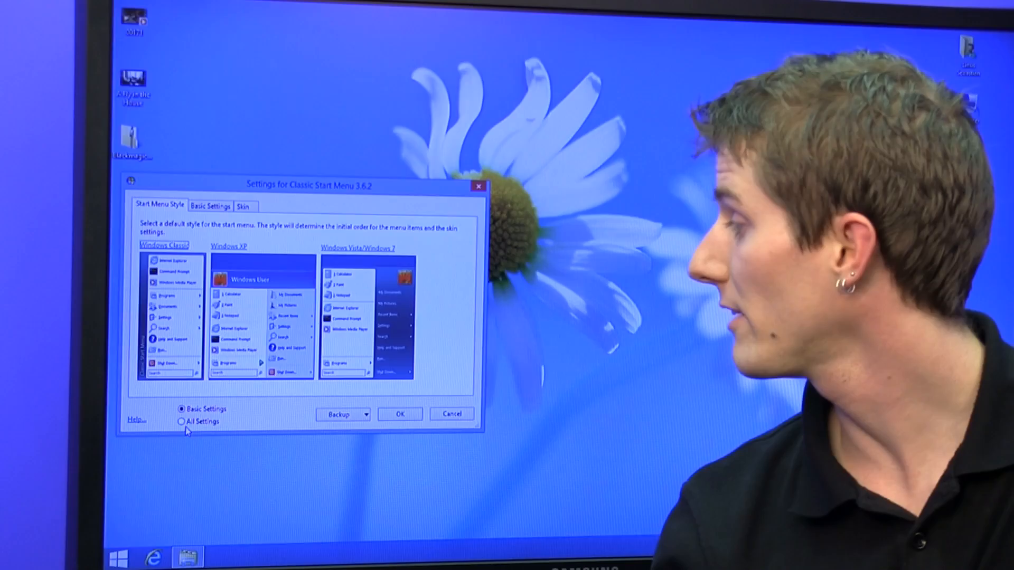
Show All Settings and review the Sounds, Customize Start Menu and Windows 8 Settings pages
{"action": "left_click", "coordinate": [183, 421]}
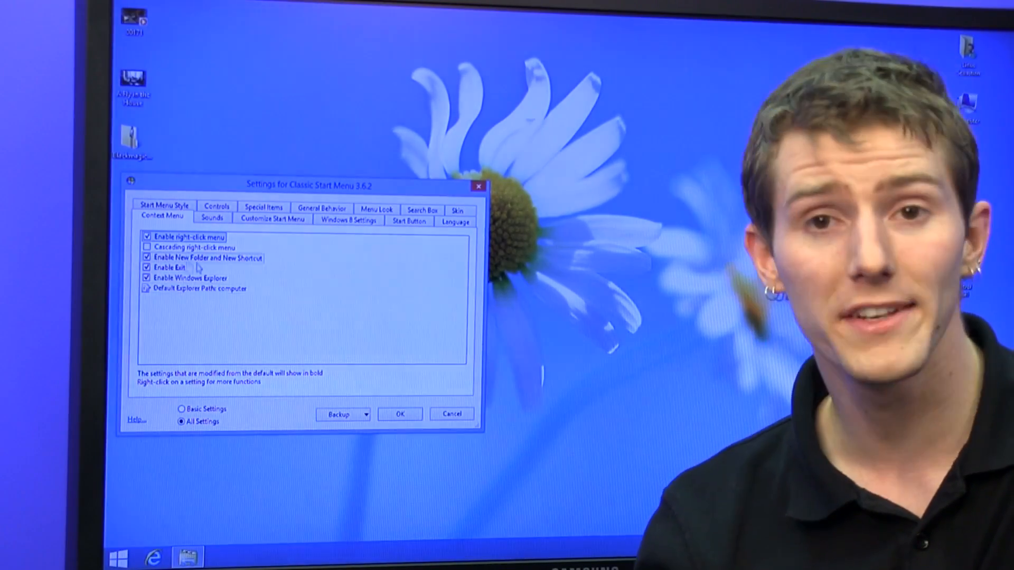
{"action": "left_click", "coordinate": [213, 217]}
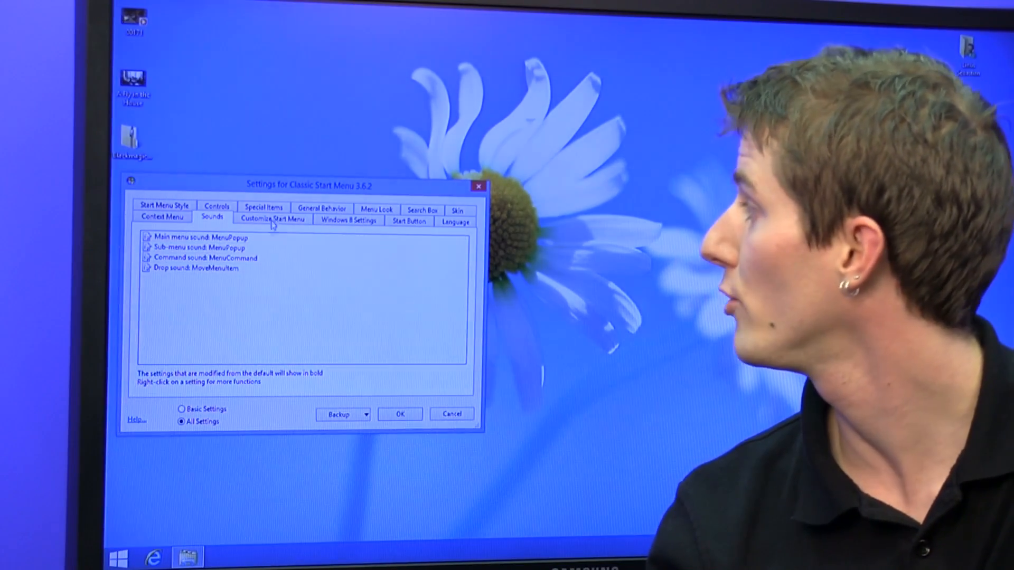
{"action": "left_click", "coordinate": [271, 219]}
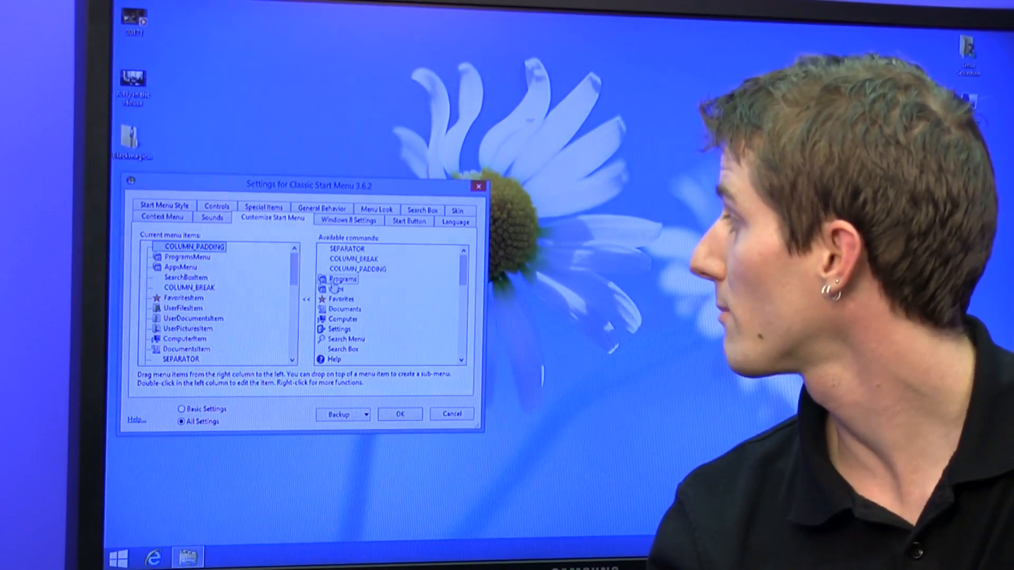
{"action": "left_click", "coordinate": [347, 219]}
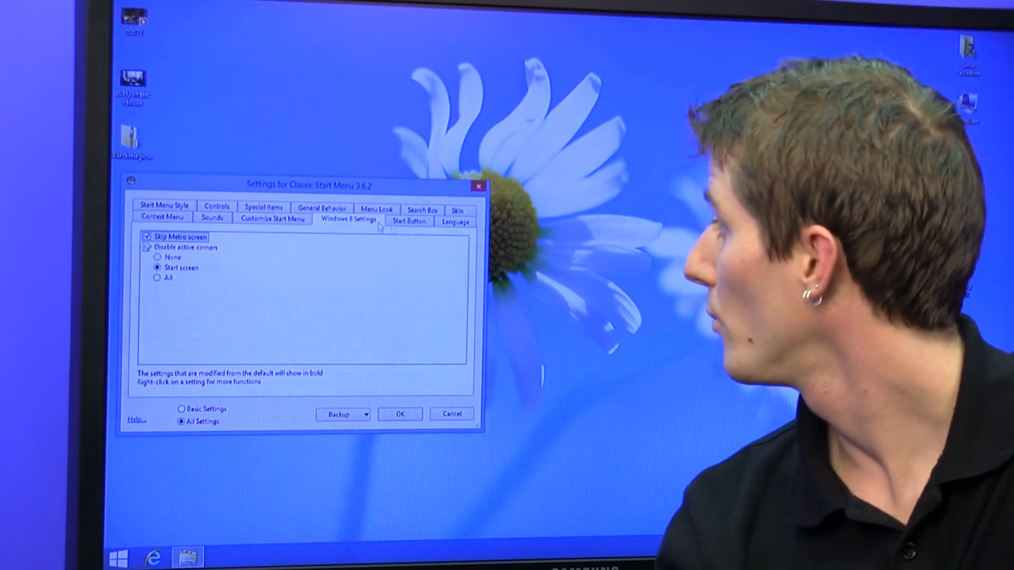
Review the Start Button, Language and General Behavior pages
{"action": "left_click", "coordinate": [408, 220]}
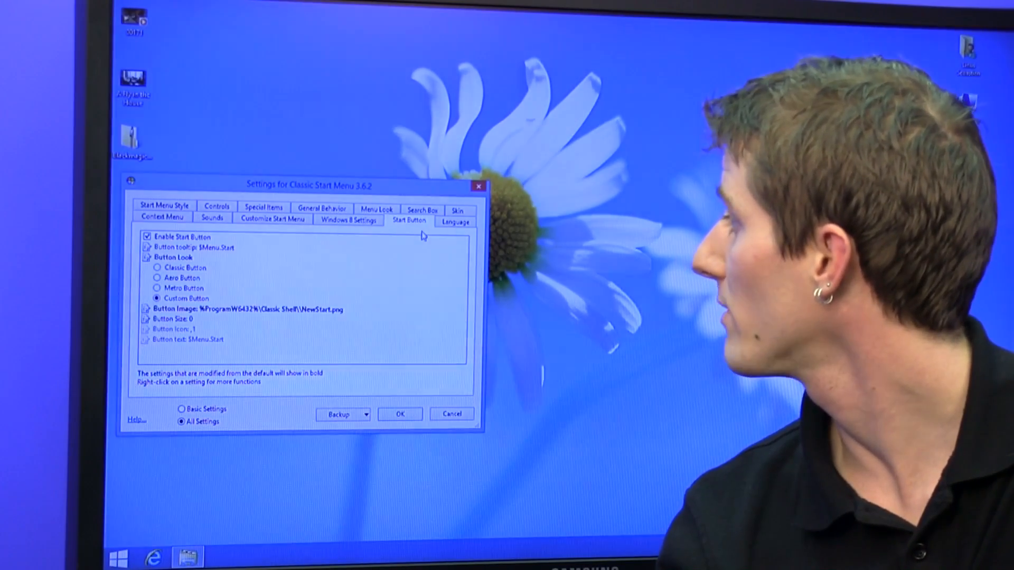
{"action": "left_click", "coordinate": [454, 222]}
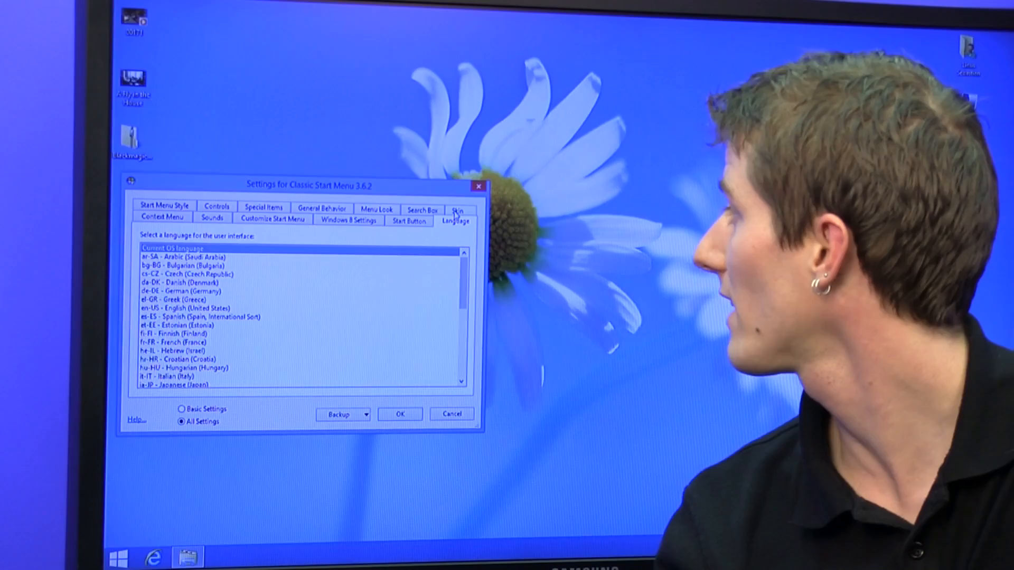
{"action": "left_click", "coordinate": [421, 220]}
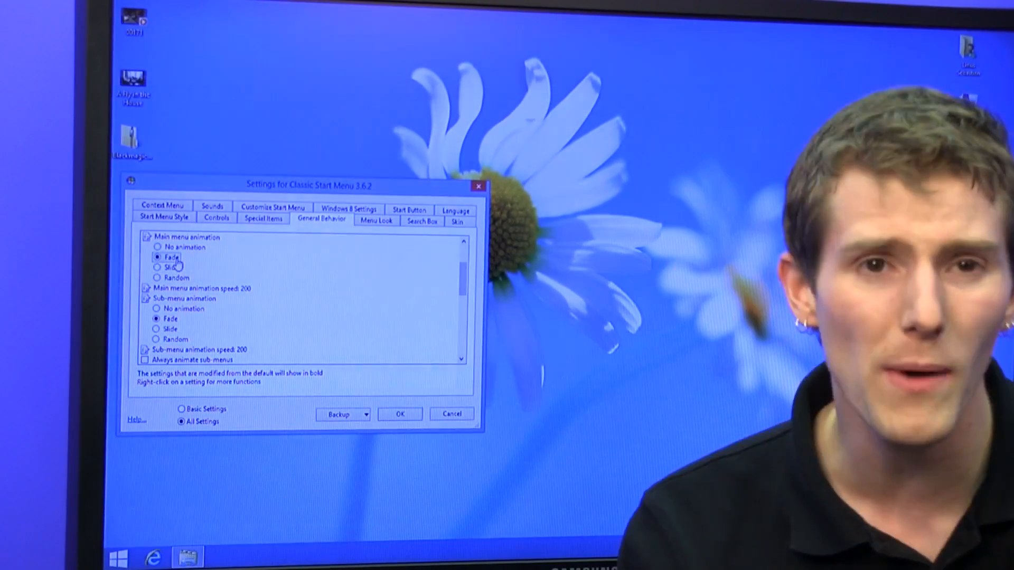
Check the Special Items options and close the settings window with OK
{"action": "left_click", "coordinate": [263, 219]}
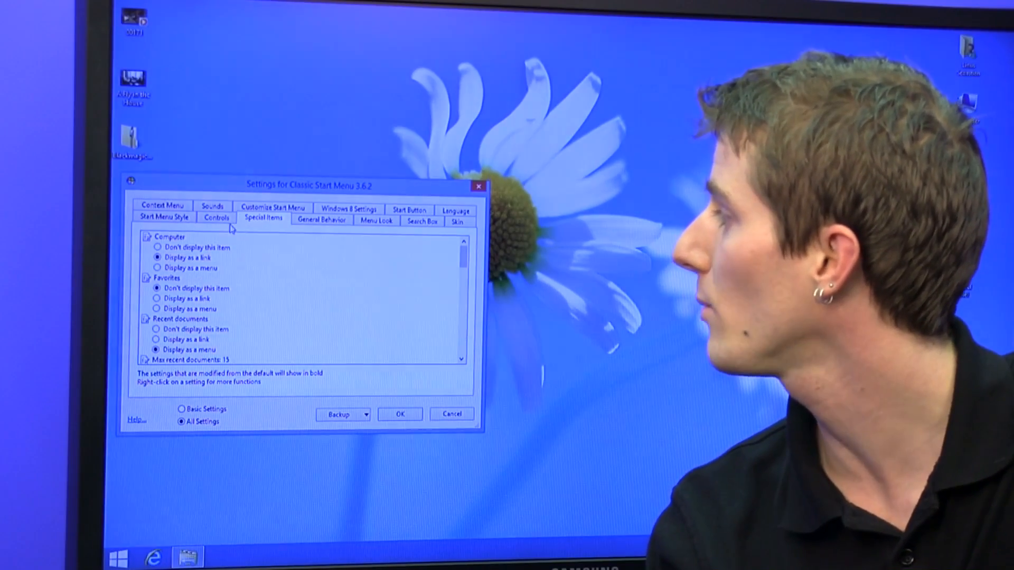
{"action": "left_click", "coordinate": [163, 215]}
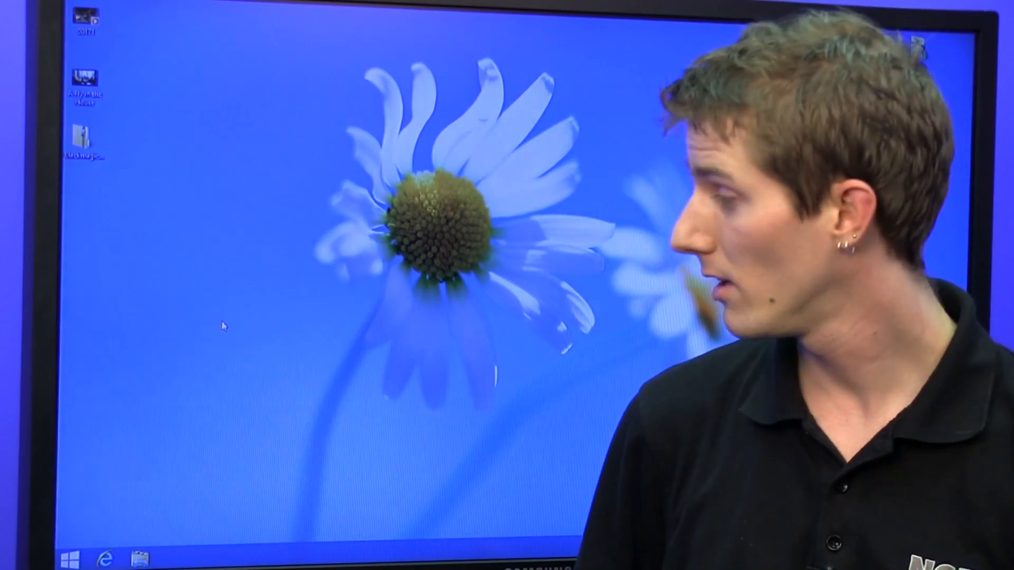
Show the finished Windows 7-style Start menu over the desktop
{"action": "left_click", "coordinate": [73, 556]}
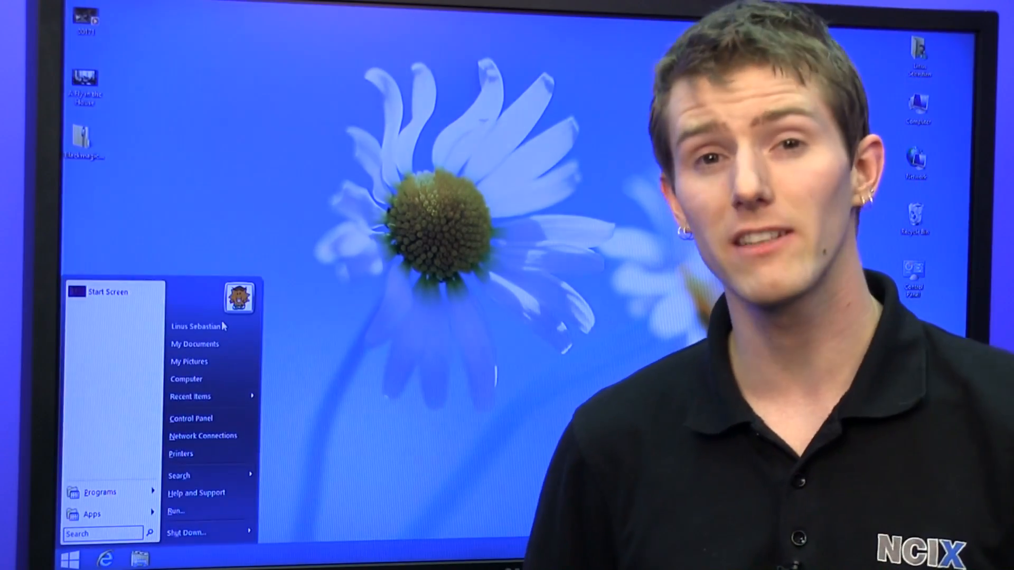